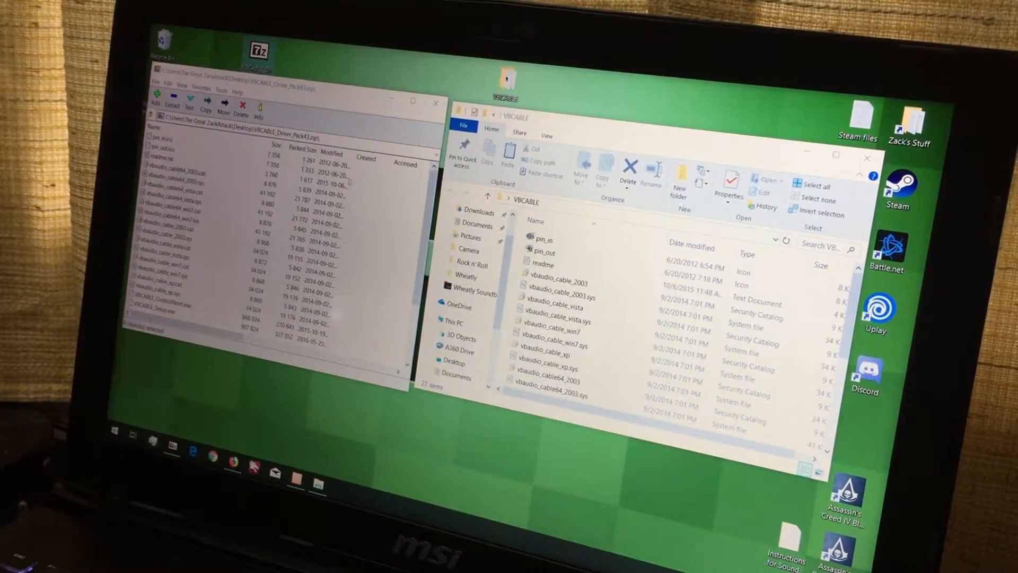
Step: Scroll through the VBCABLE setup files to VBCABLE_Setup_x64 and close the folder window
scroll(down, 3)
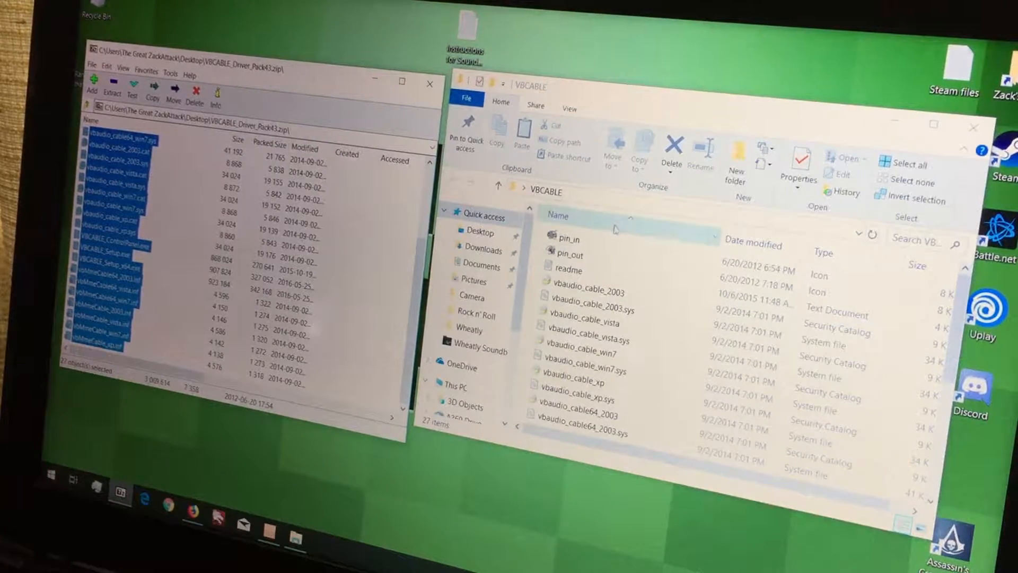
scroll(down, 3)
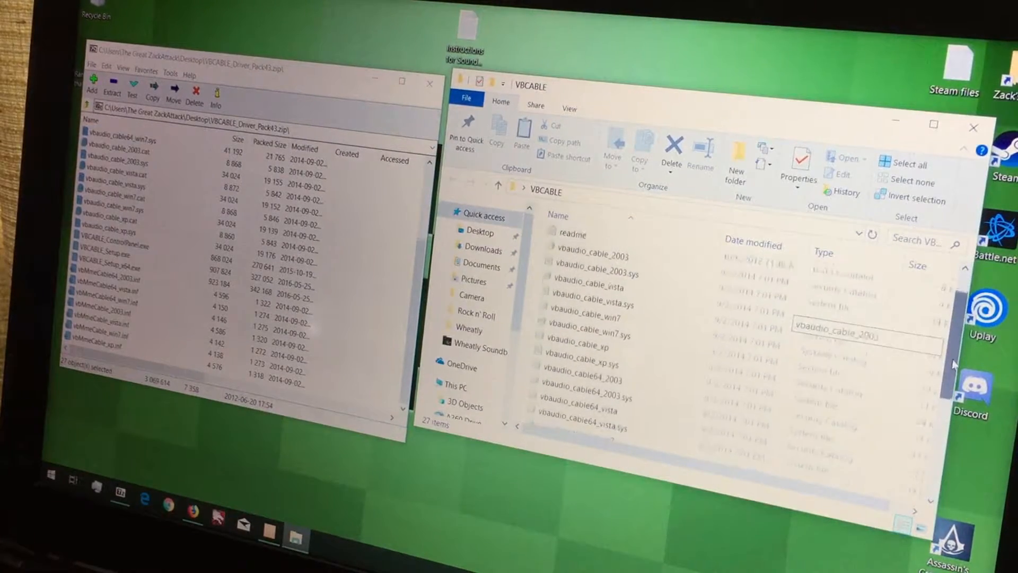
scroll(down, 3)
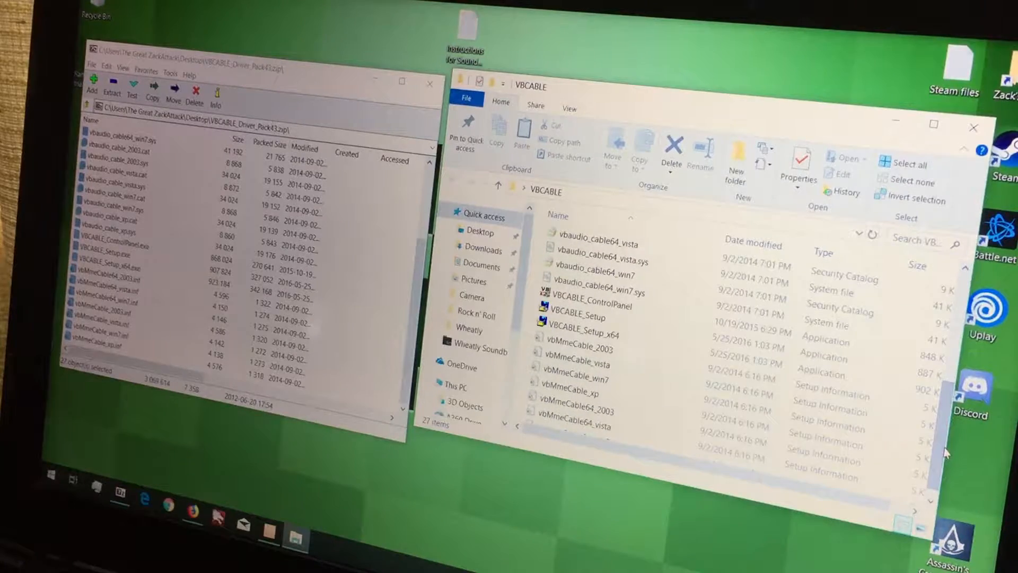
mouse_move(577, 323)
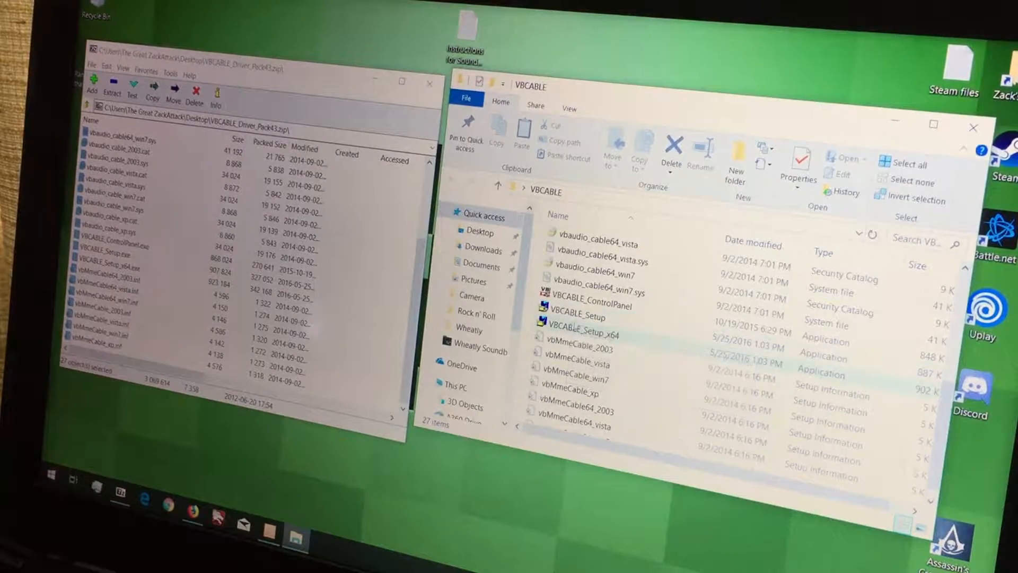
mouse_move(597, 318)
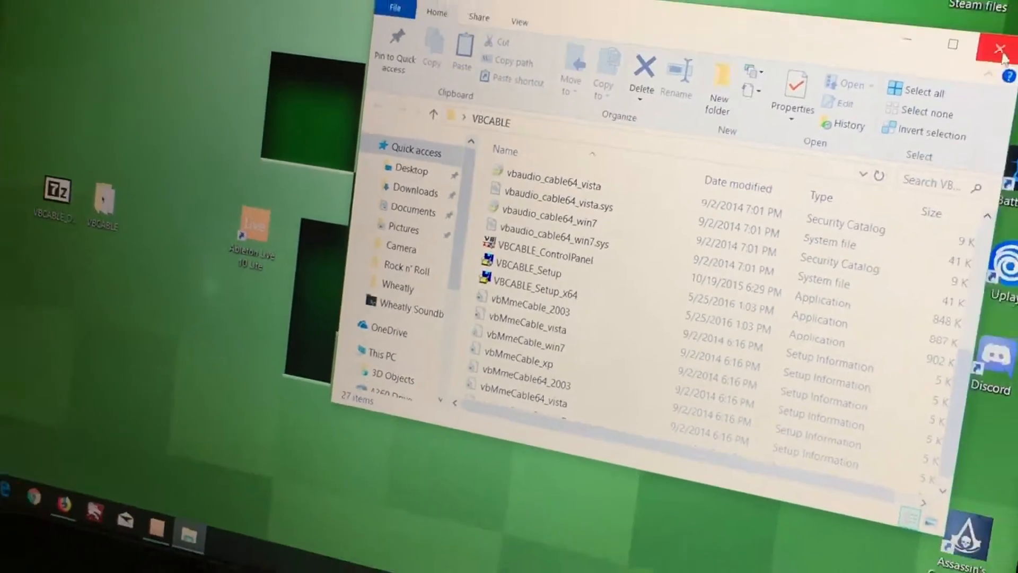
click(997, 47)
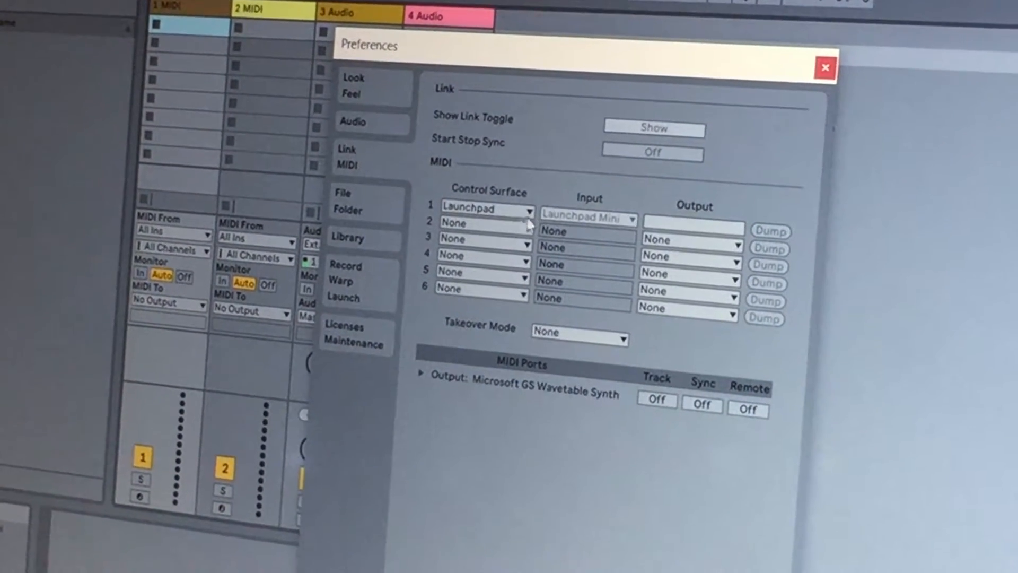
Step: Choose Launchpad as Control Surface 1 in the Link/MIDI preferences
click(483, 208)
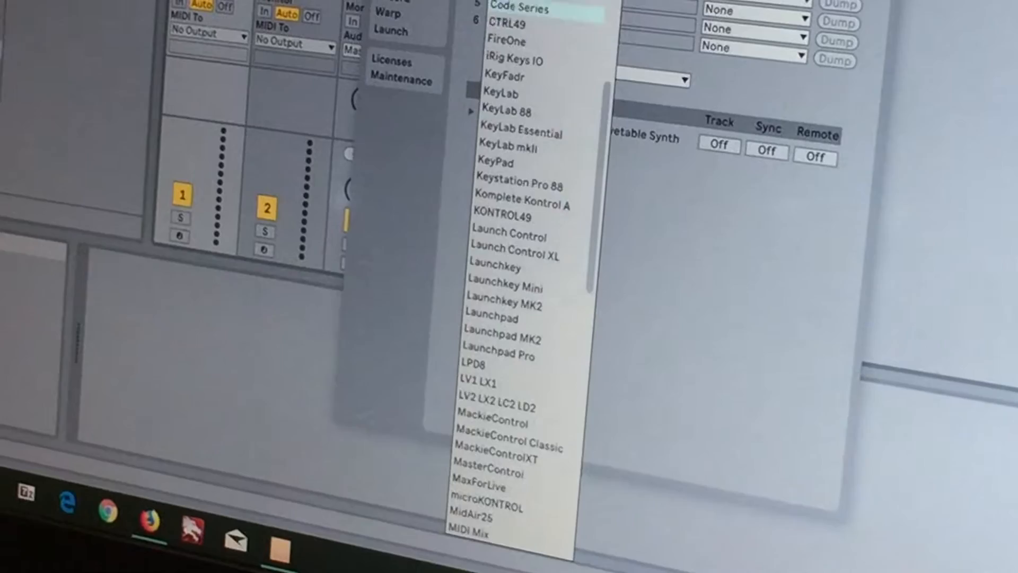
click(492, 319)
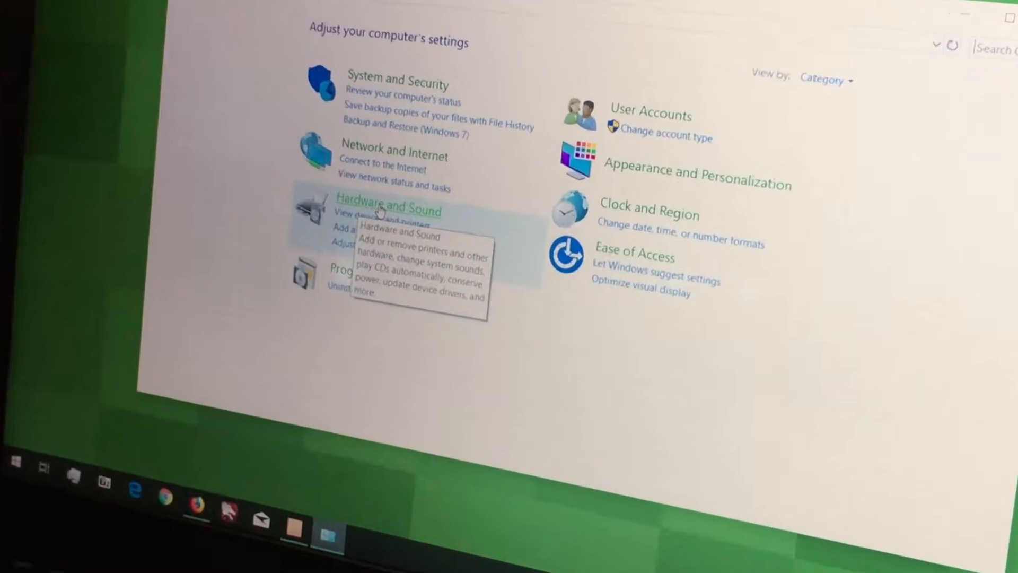
Step: Go to Hardware and Sound and open Manage audio devices to list the playback devices
click(386, 210)
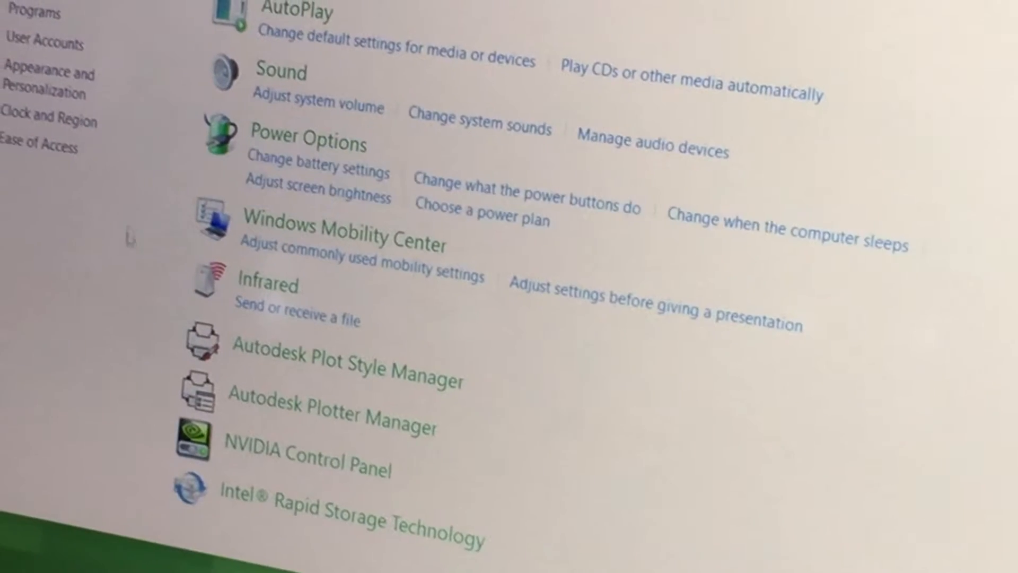
scroll(up, 3)
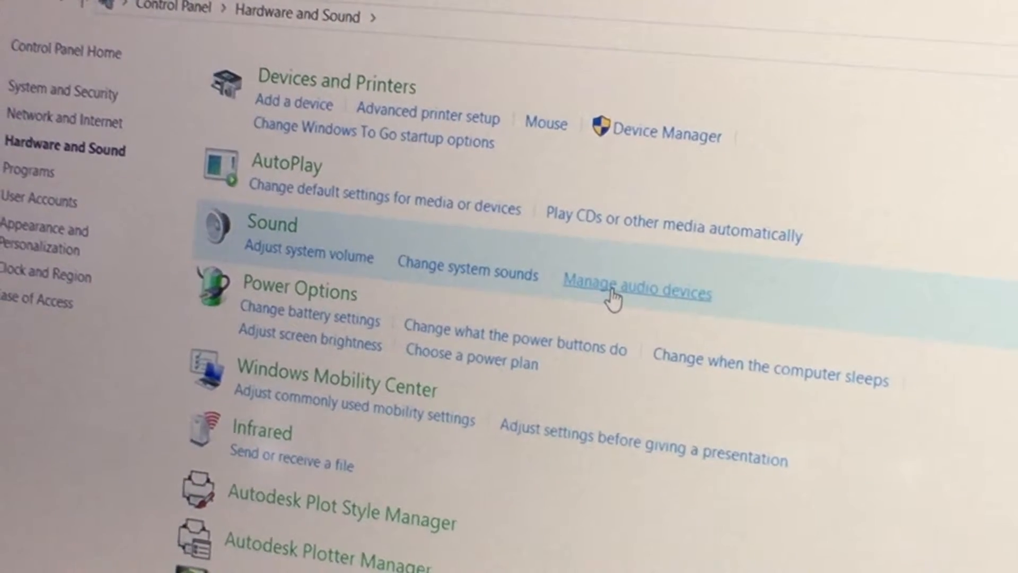
click(636, 290)
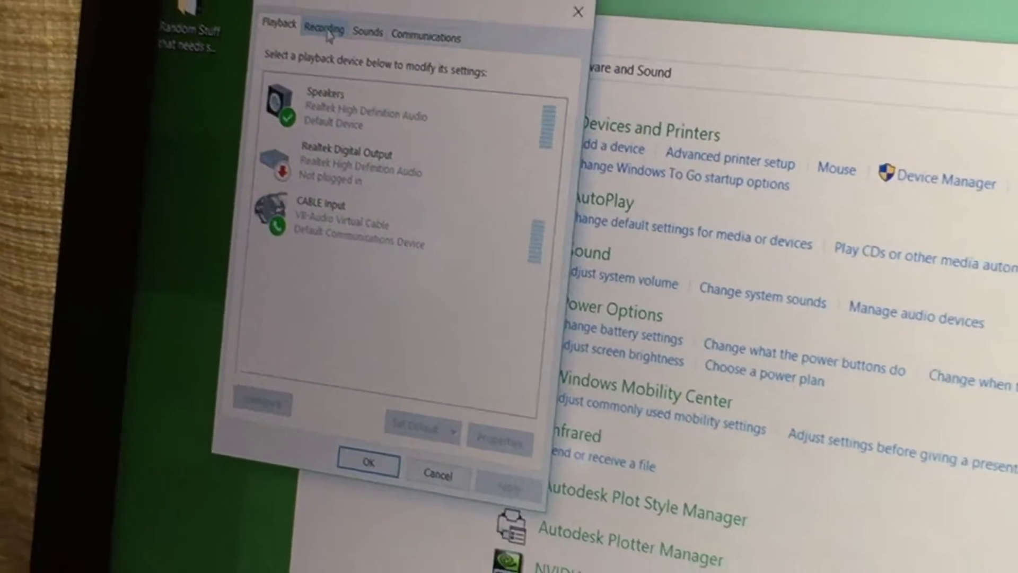
Step: On the Recording tab, open the Properties of the CABLE Output device
click(323, 31)
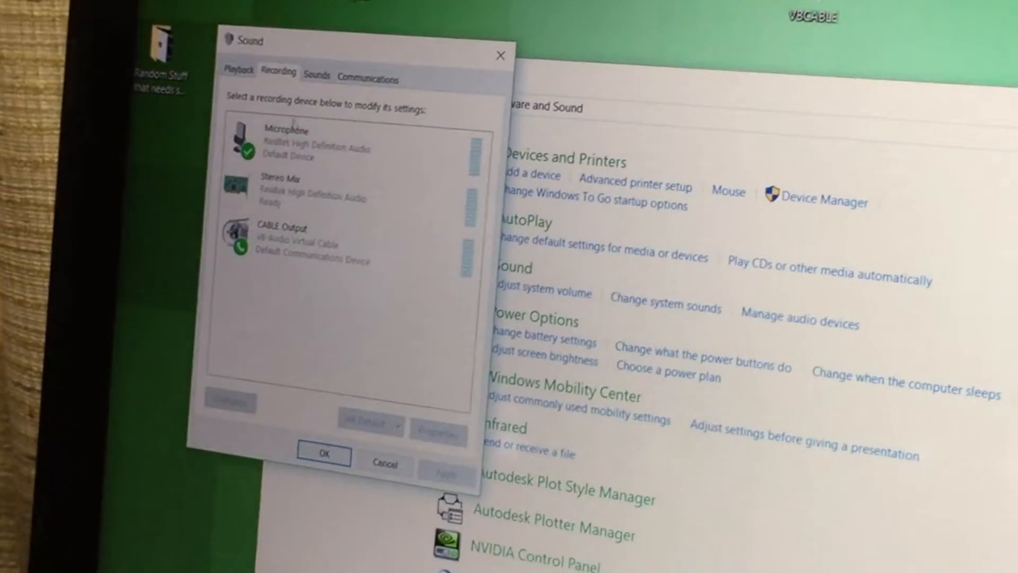
click(279, 254)
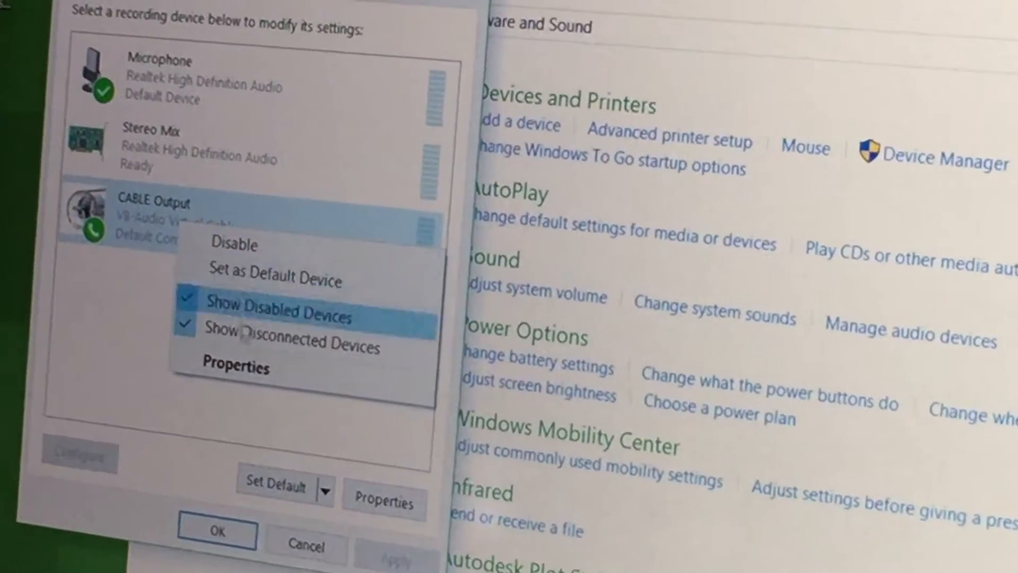
click(236, 365)
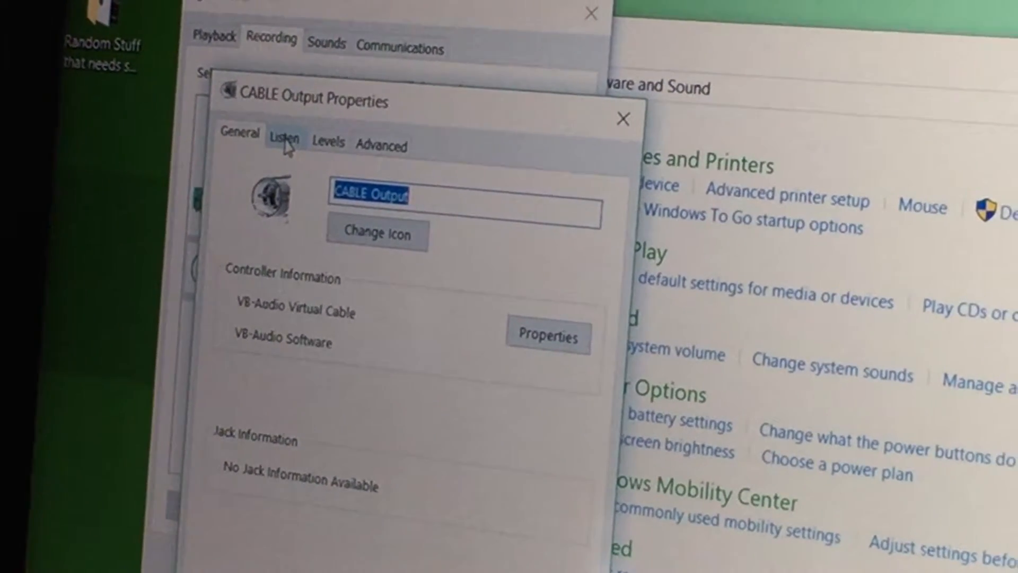
Step: Enable Listen to this device on CABLE Output, playing back through Speakers (Realtek High Definition Audio)
click(297, 138)
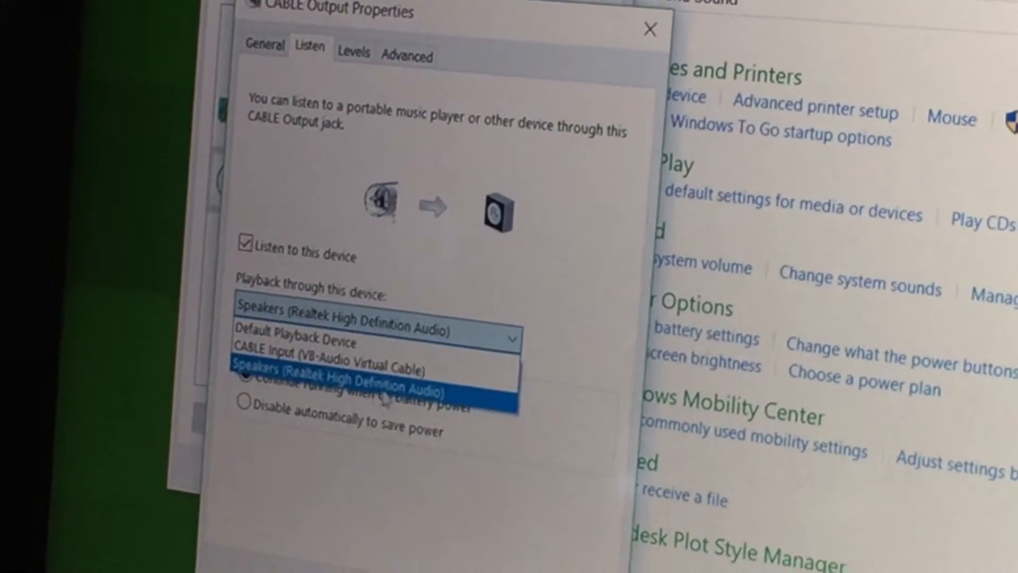
click(364, 377)
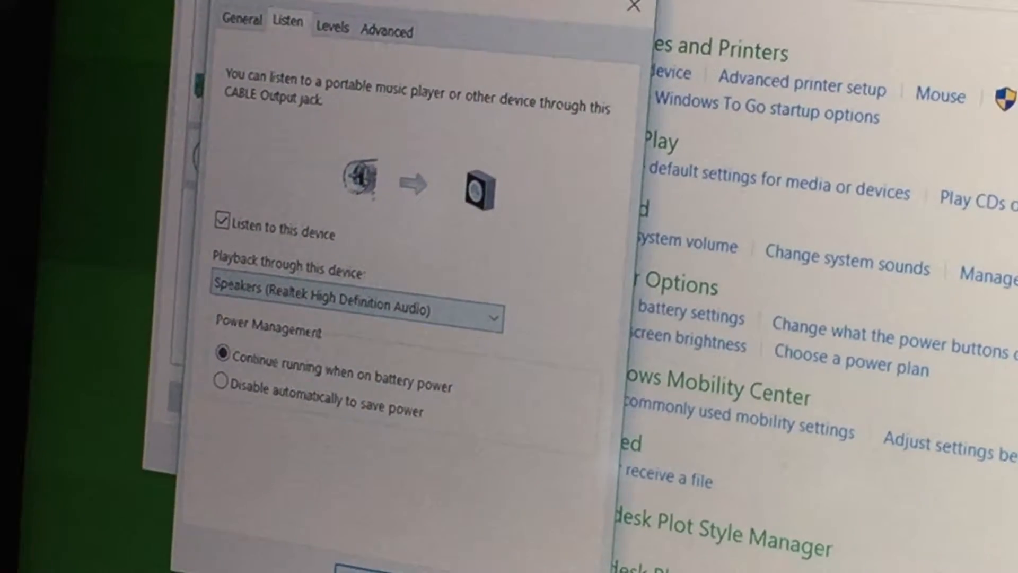
click(316, 526)
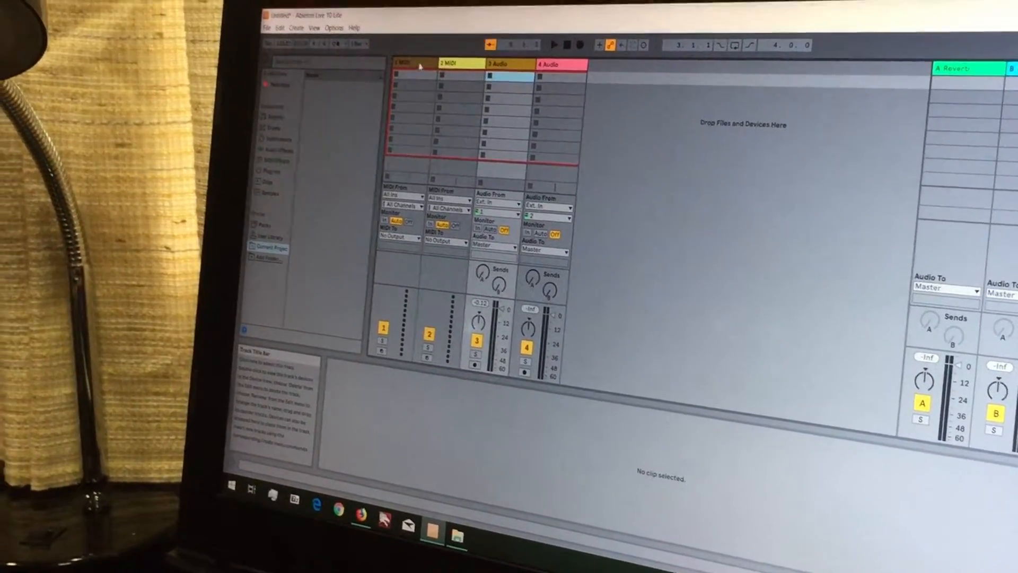
Step: Delete the MIDI tracks and duplicate 2 Audio to get a third audio track
right_click(403, 64)
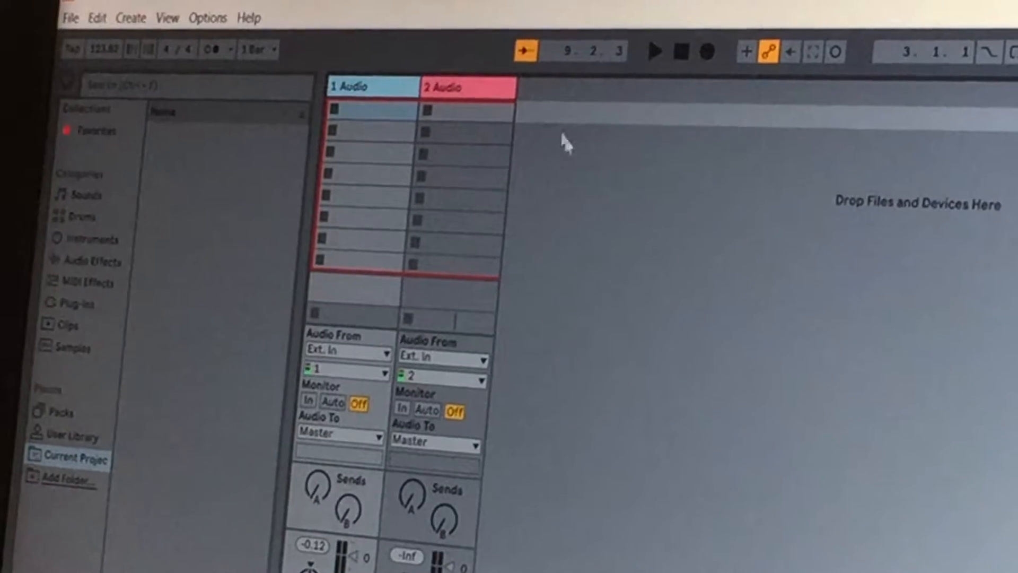
right_click(454, 66)
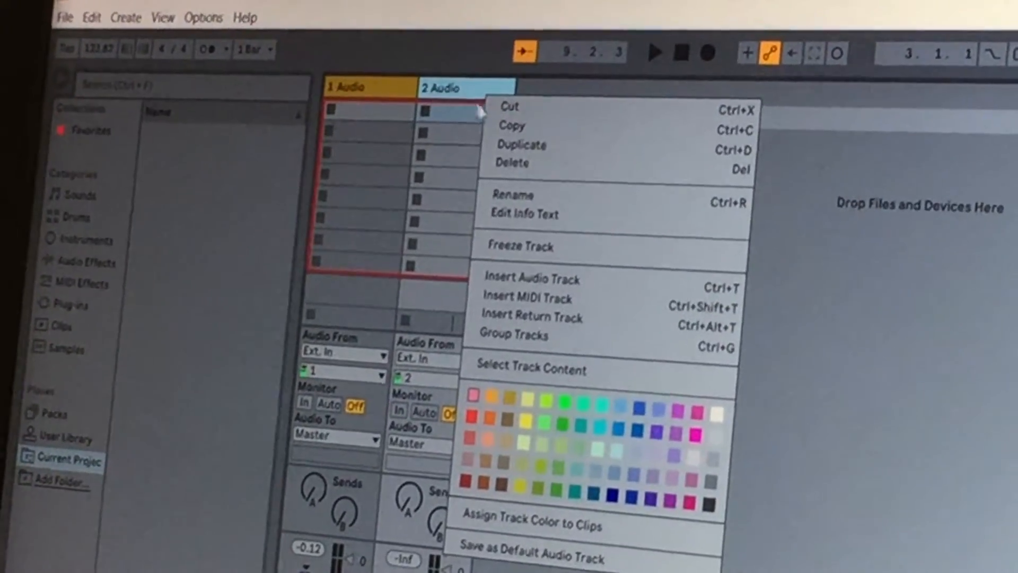
click(531, 279)
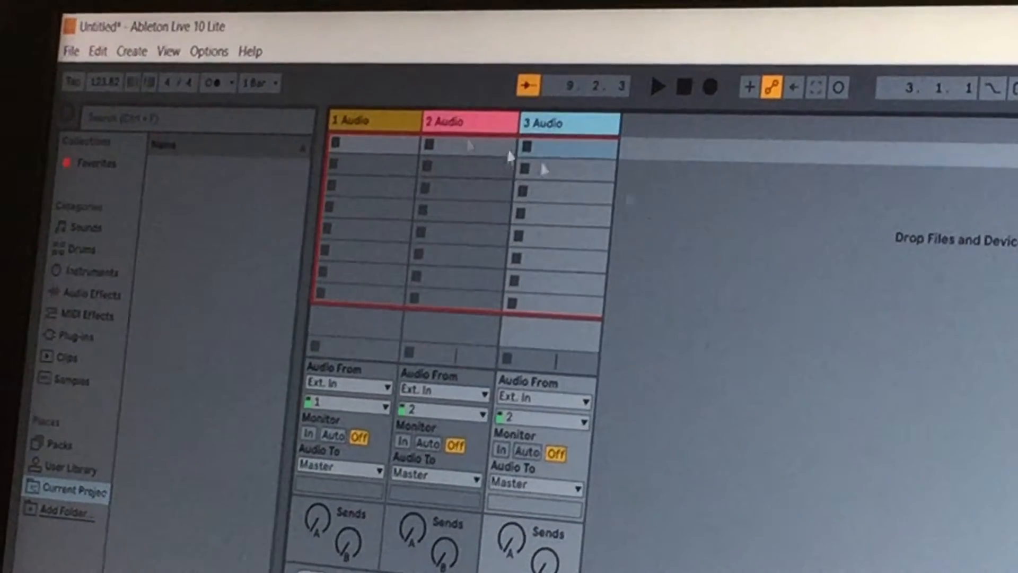